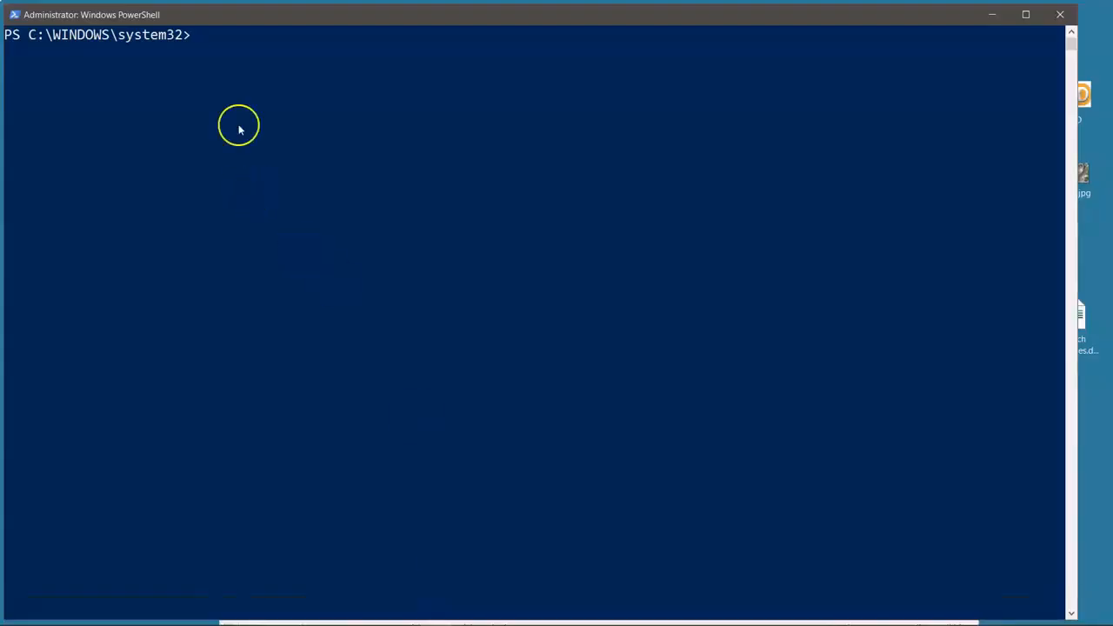
Run gwmi win32_diskdrive filtered to USB, selecting model and pnpdeviceid
left_click(198, 34)
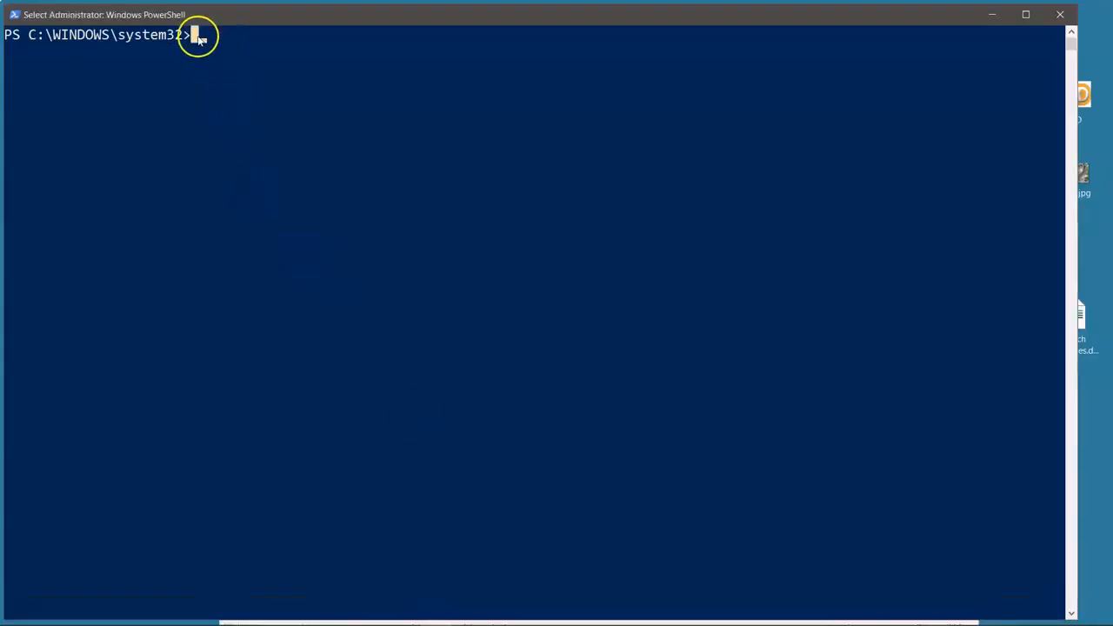
type("gwmi win32_diskdrive | ? {$_.interfacetype -eq 'USB'} | Select-Object model, pnpdeviceid")
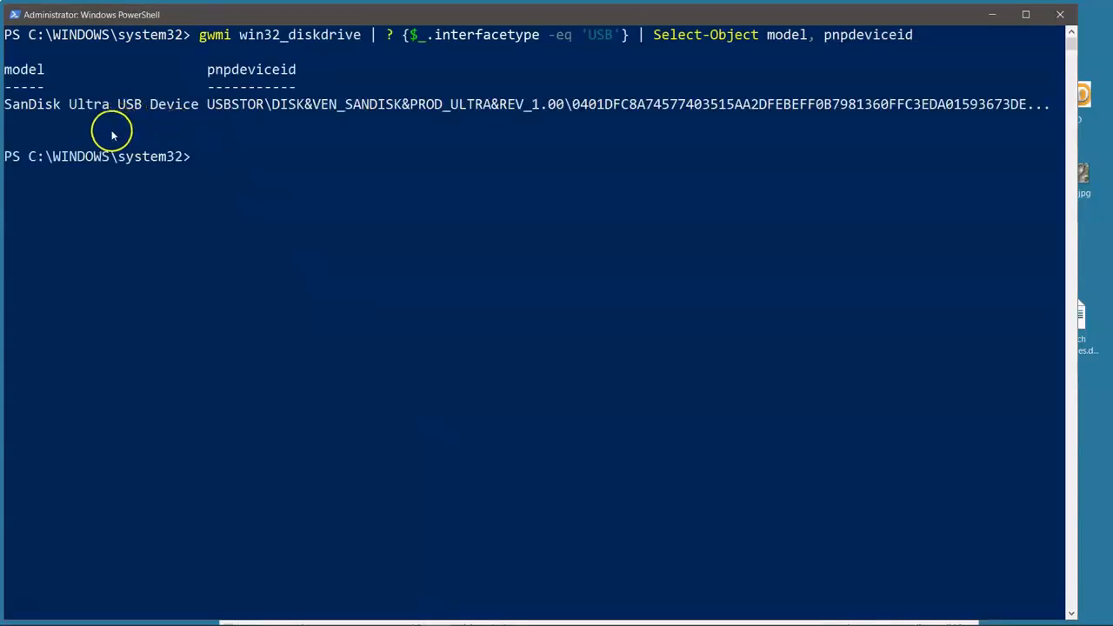
mouse_move(27, 108)
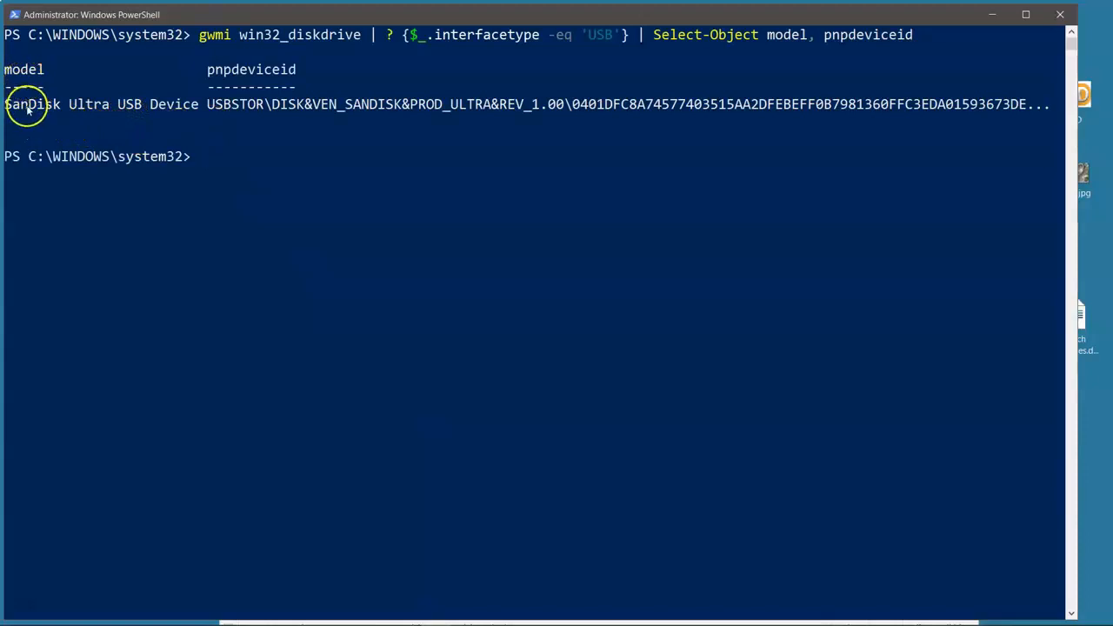
mouse_move(254, 70)
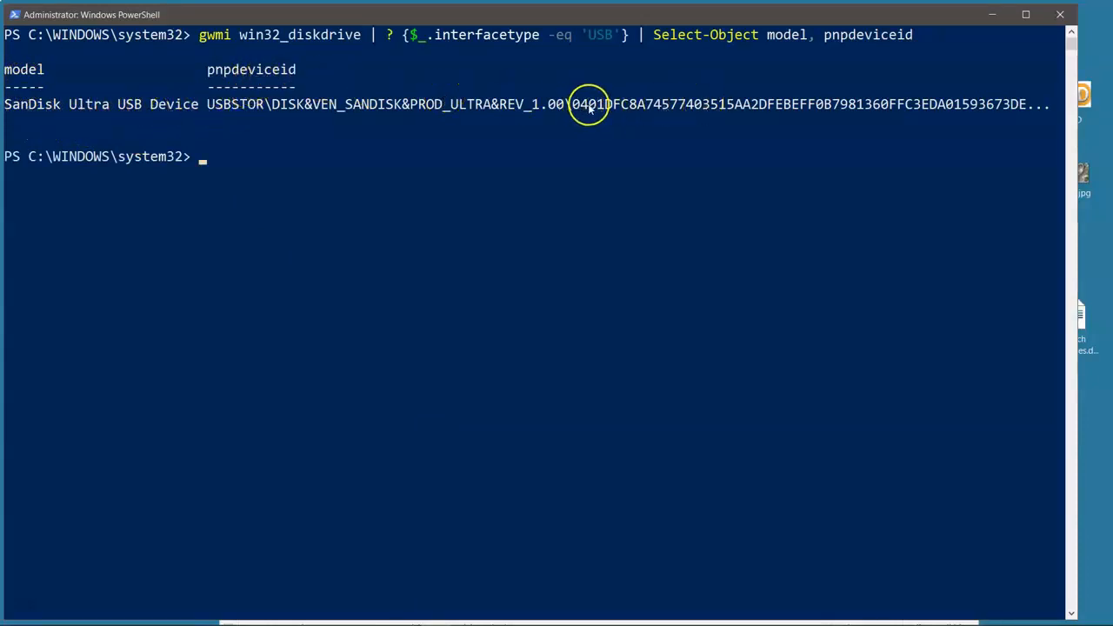
mouse_move(1034, 122)
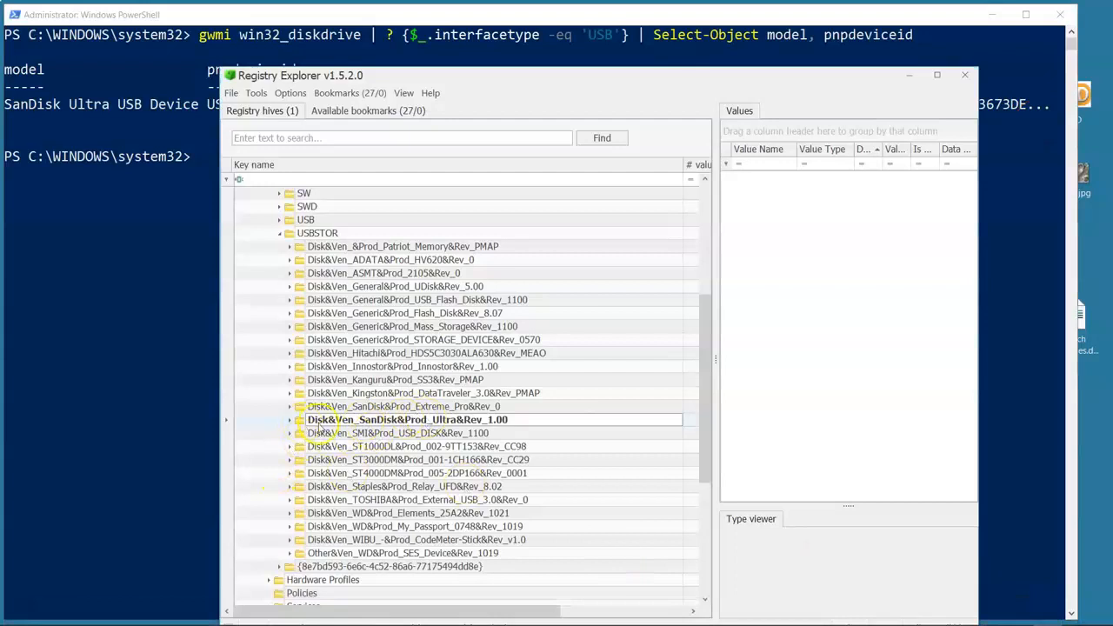
Expand Disk&Ven_SanDisk&Prod_Ultra&Rev_1.00 in USBSTOR and select a serial subkey
left_click(289, 419)
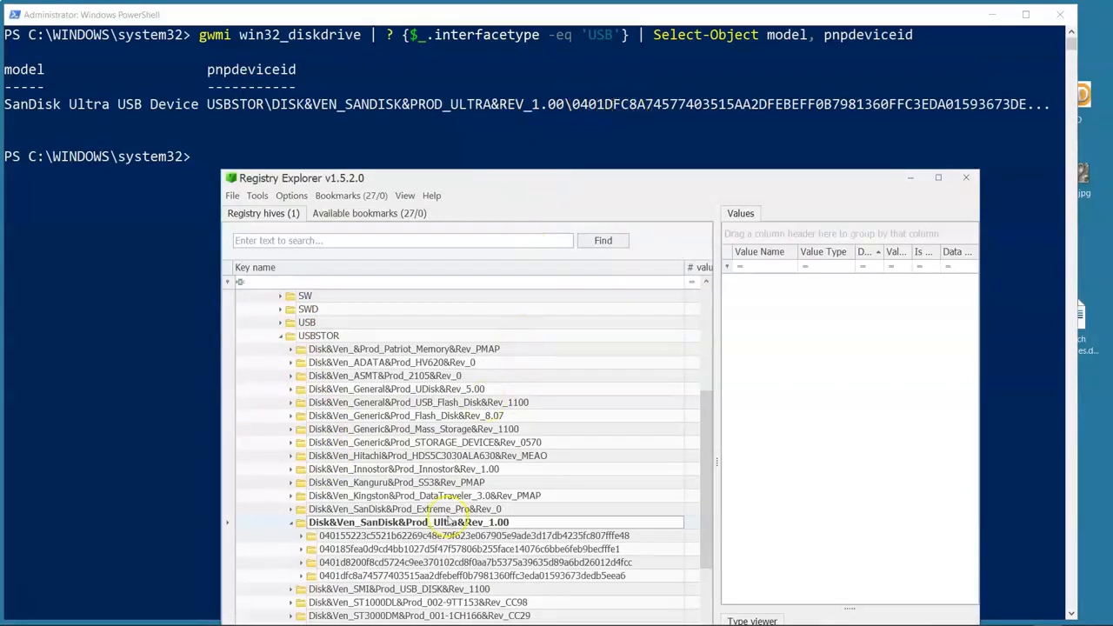
left_click(492, 575)
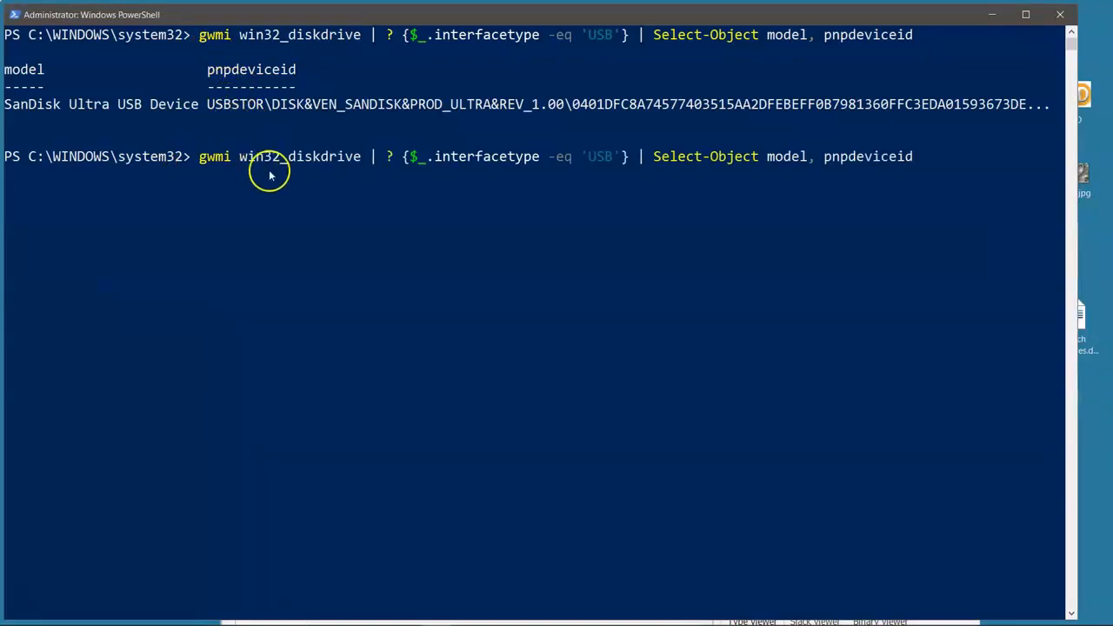
mouse_move(835, 35)
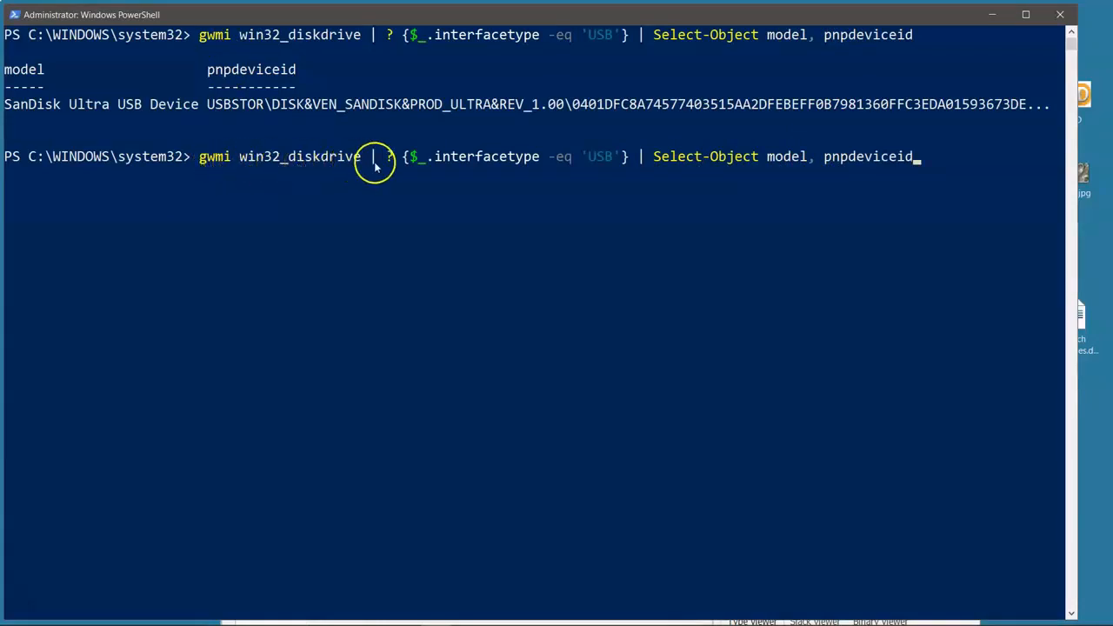
mouse_move(582, 168)
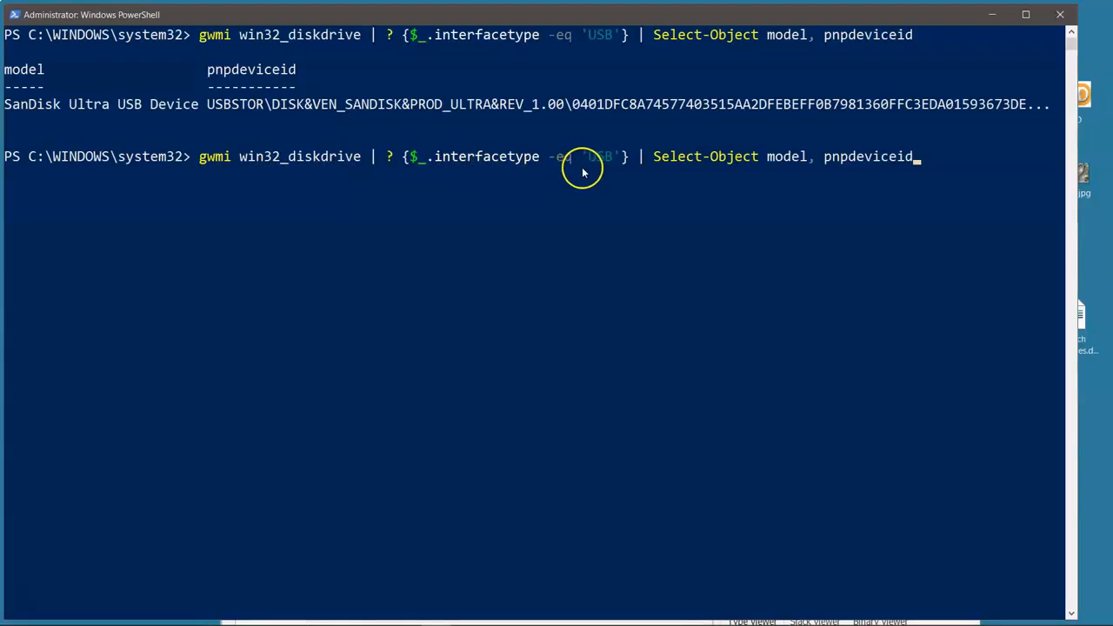
mouse_move(607, 168)
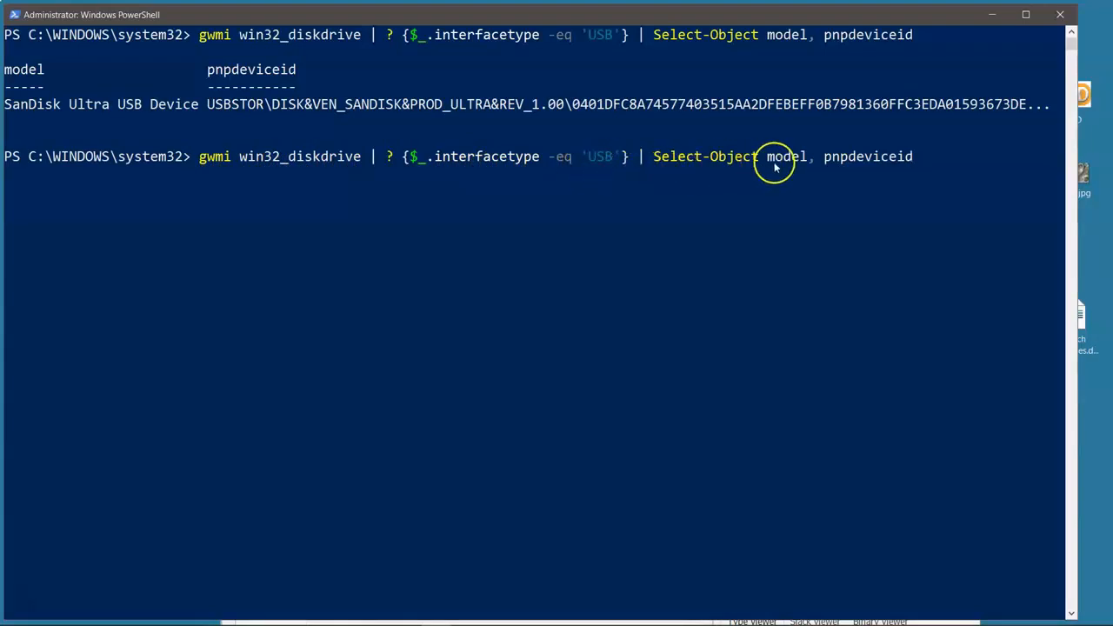
mouse_move(774, 161)
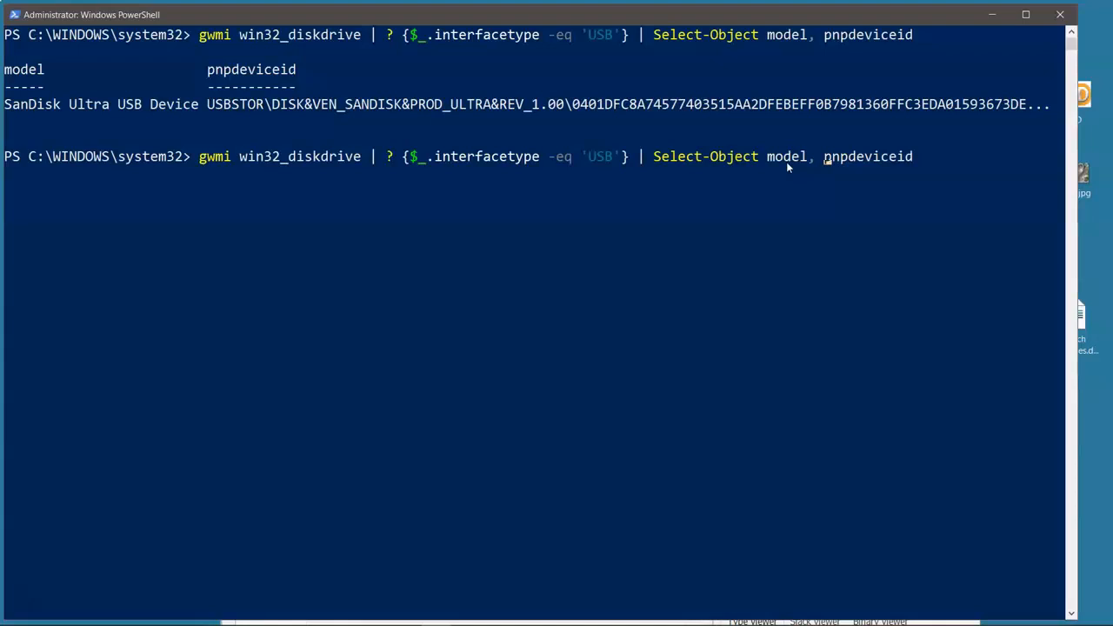
type("serialnumber,")
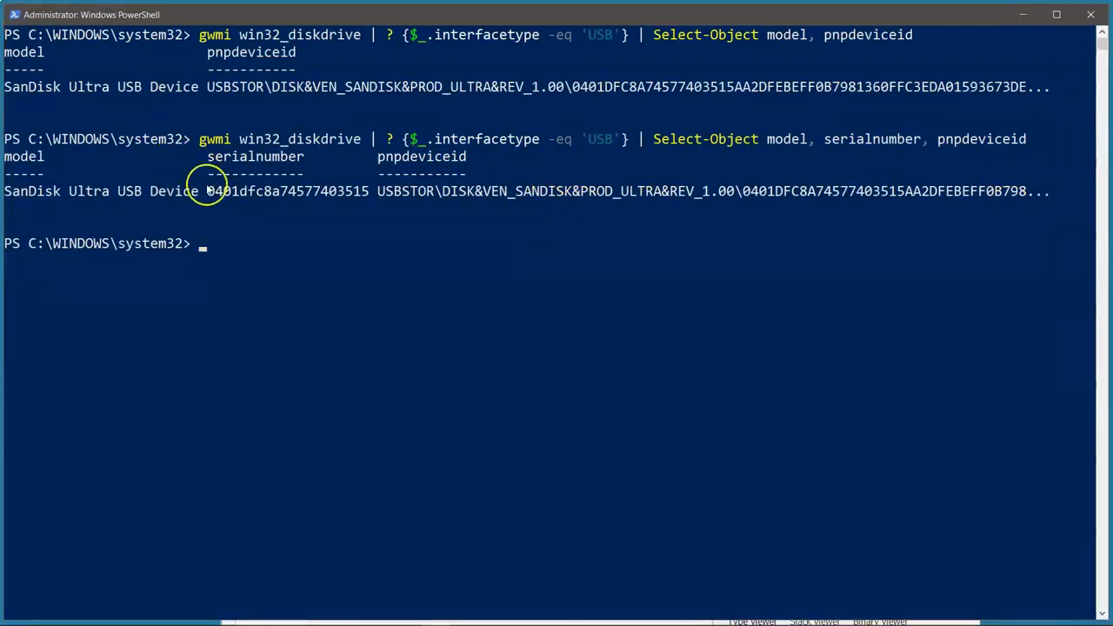
left_click_drag(207, 190, 369, 191)
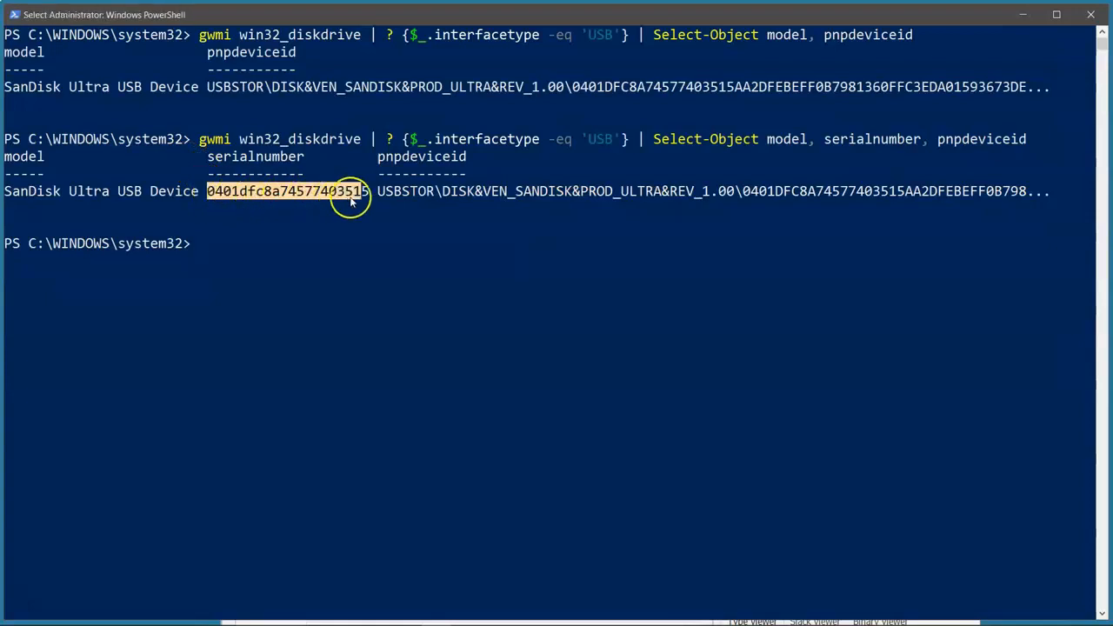
mouse_move(242, 191)
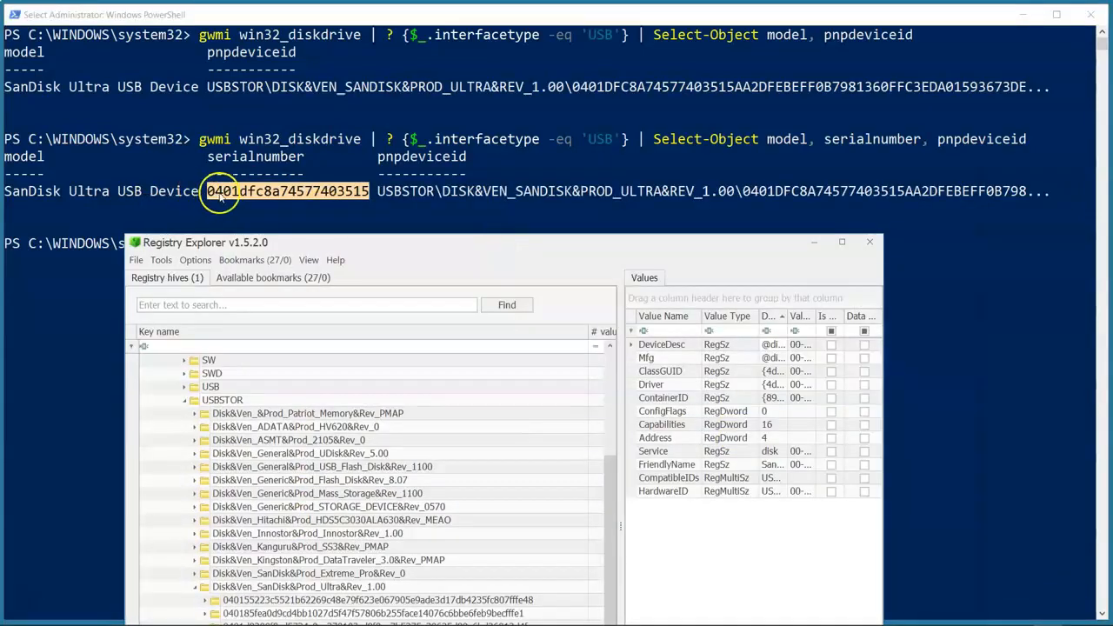
mouse_move(270, 413)
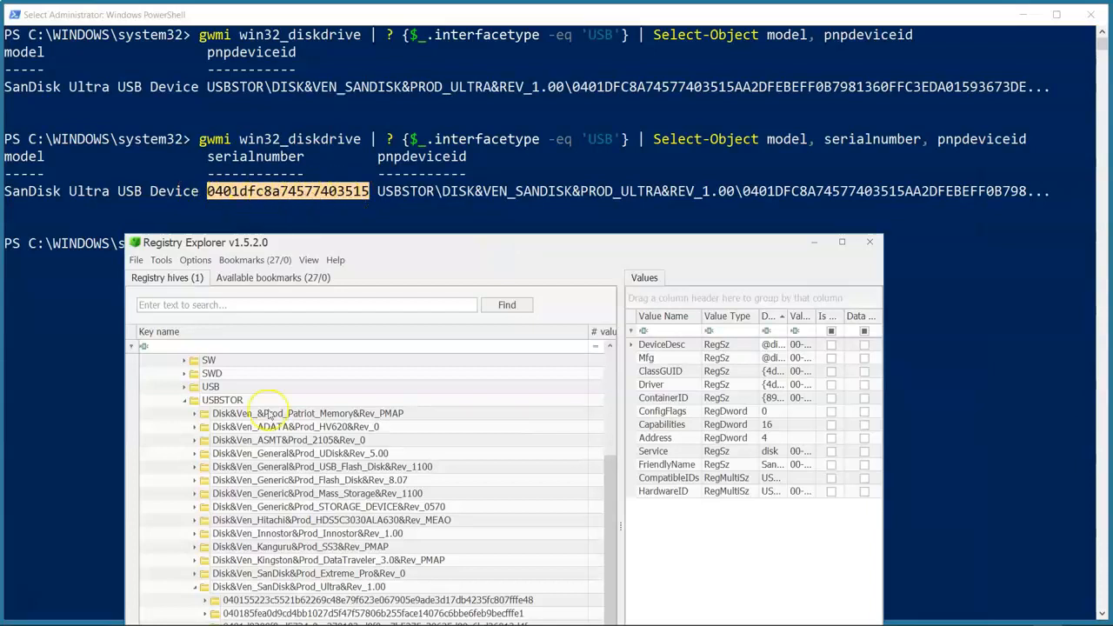